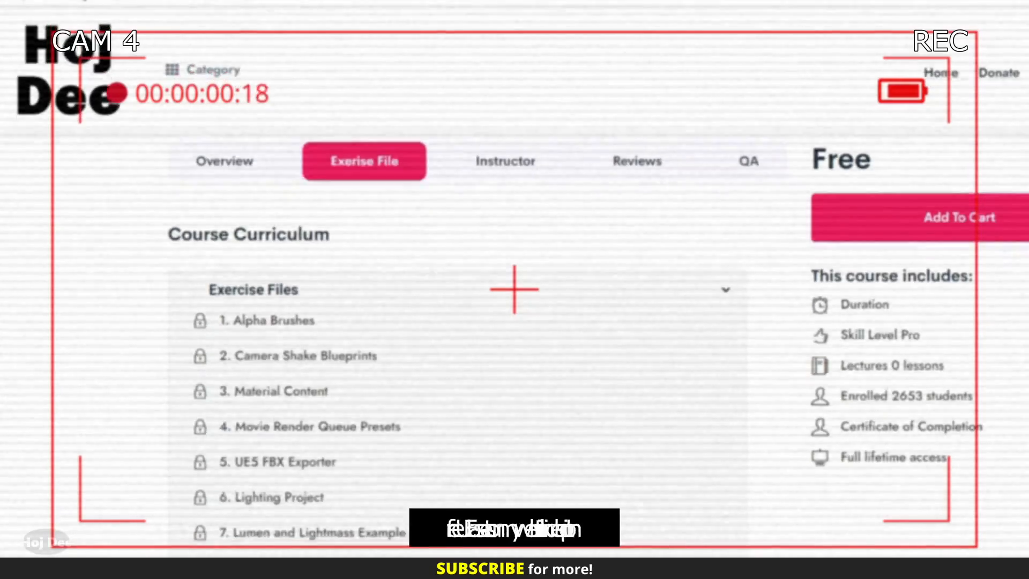
Step: Scroll the Content Browser to the empty HojDee Materials folder's asset-creation menu
{"action": "scroll", "scroll_direction": "down", "scroll_amount": 3}
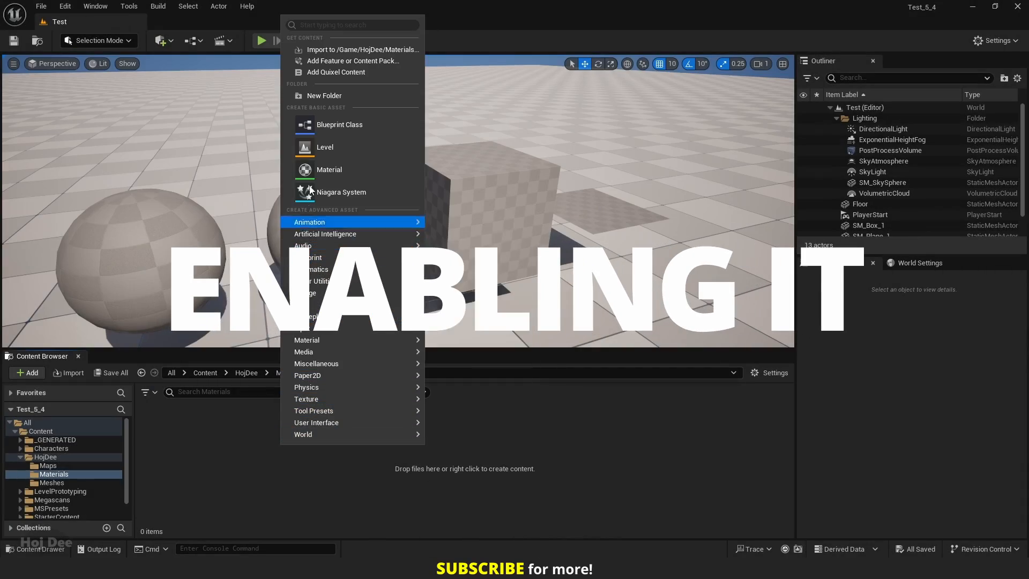
Step: Create a Material asset named NaniteTessellation in the Materials folder
{"action": "left_click", "coordinate": [329, 169]}
{"action": "type", "text": "eTessella"}
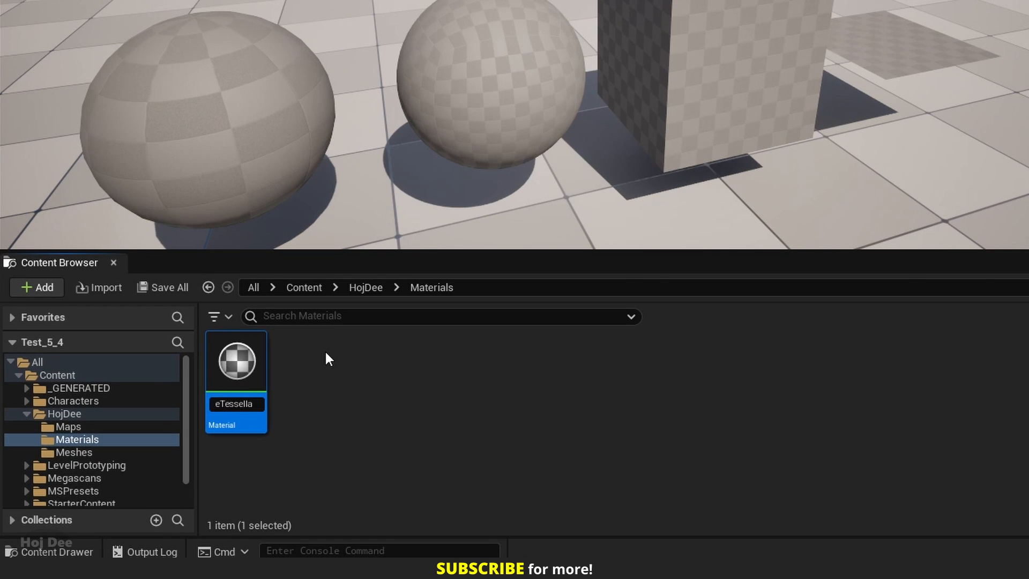
{"action": "double_click", "coordinate": [237, 361]}
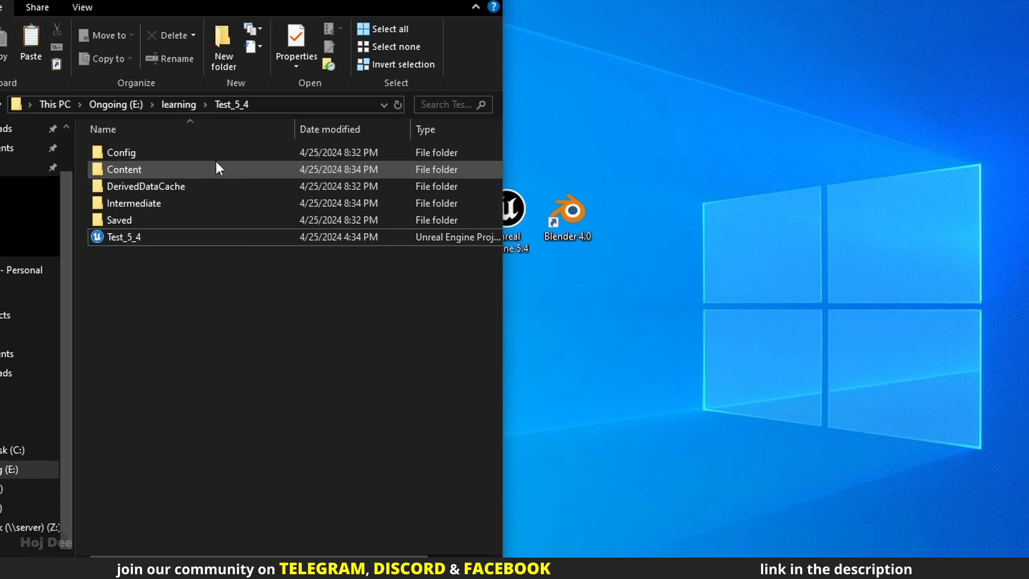
Step: Open DefaultEngine from the Test_5_4 Config folder in Notepad
{"action": "double_click", "coordinate": [121, 151]}
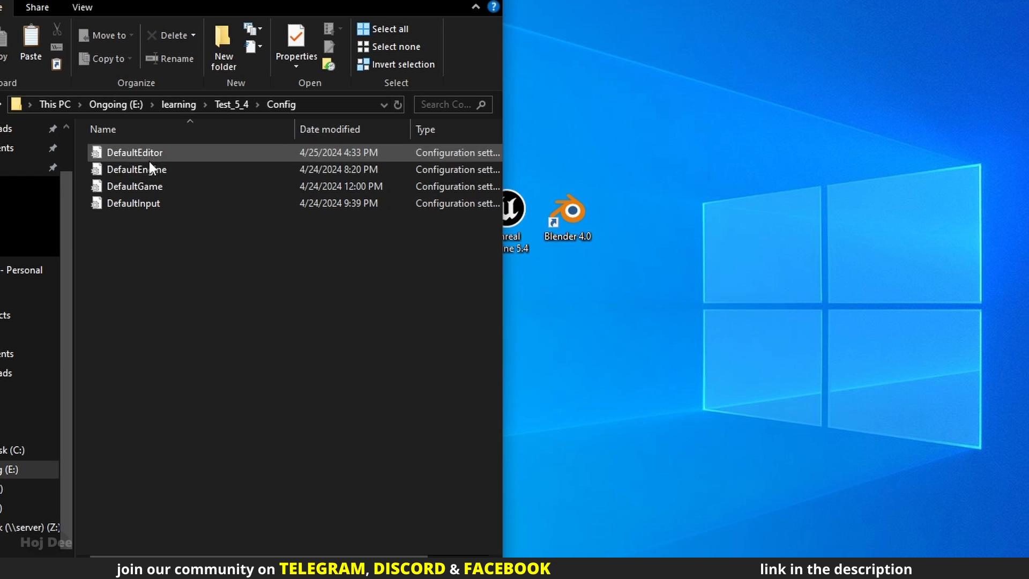
{"action": "left_click", "coordinate": [135, 170]}
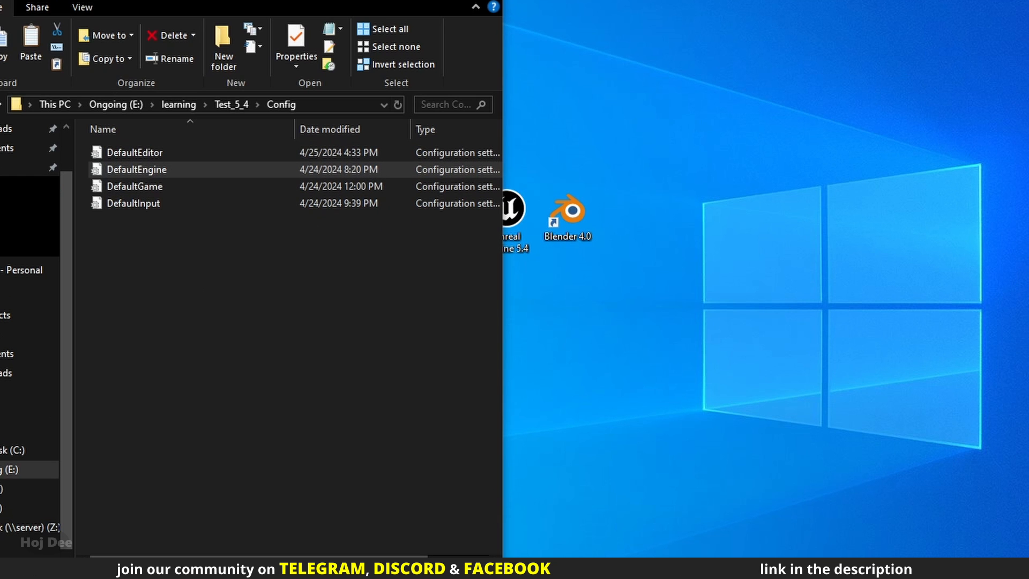
{"action": "double_click", "coordinate": [137, 168]}
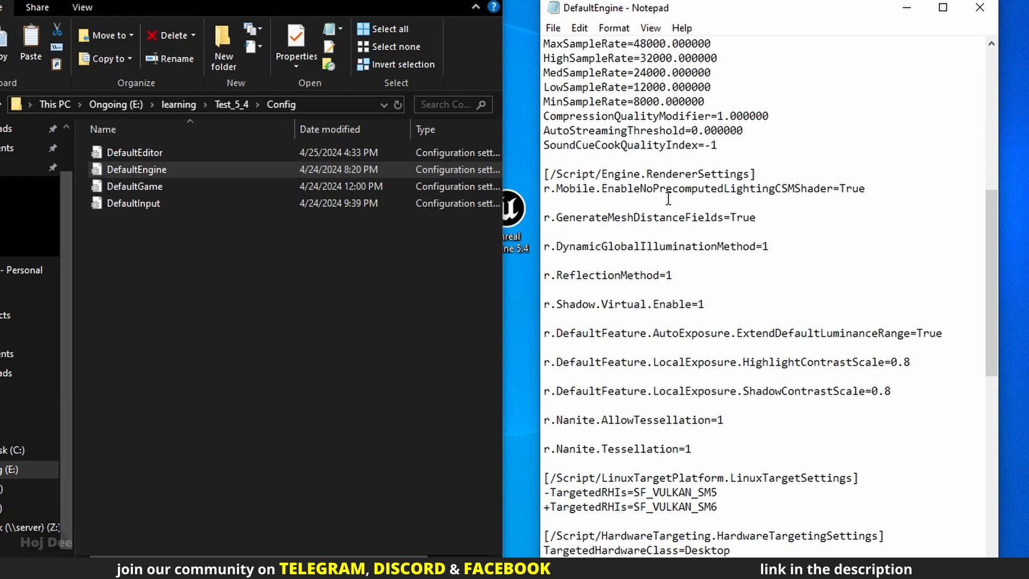
Step: Add r.Nanite.AllowTessellation=1 and r.Nanite.Tessellation=1 to the renderer settings and save
{"action": "double_click", "coordinate": [699, 174]}
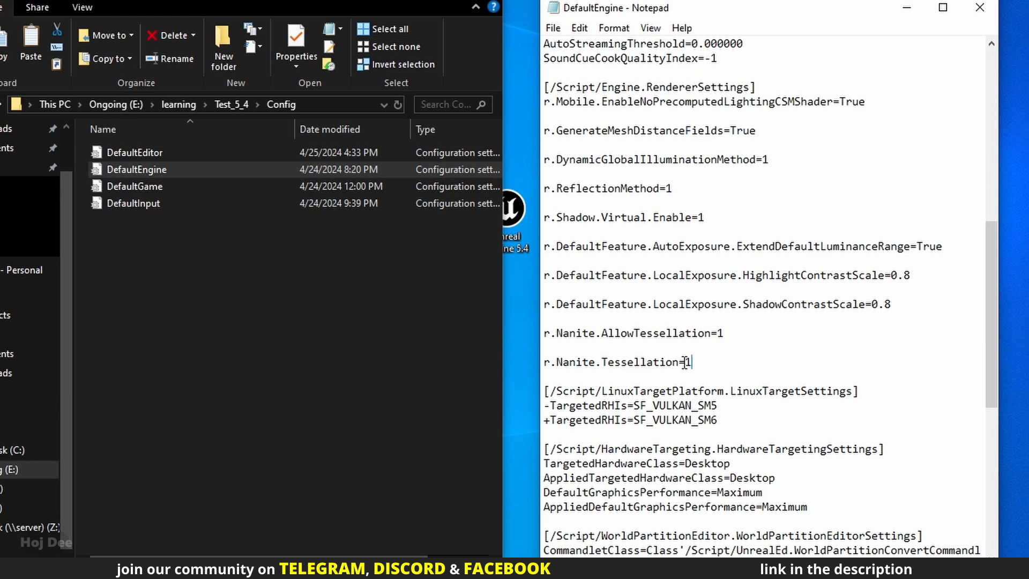
{"action": "left_click_drag", "start_coordinate": [547, 333], "coordinate": [691, 362]}
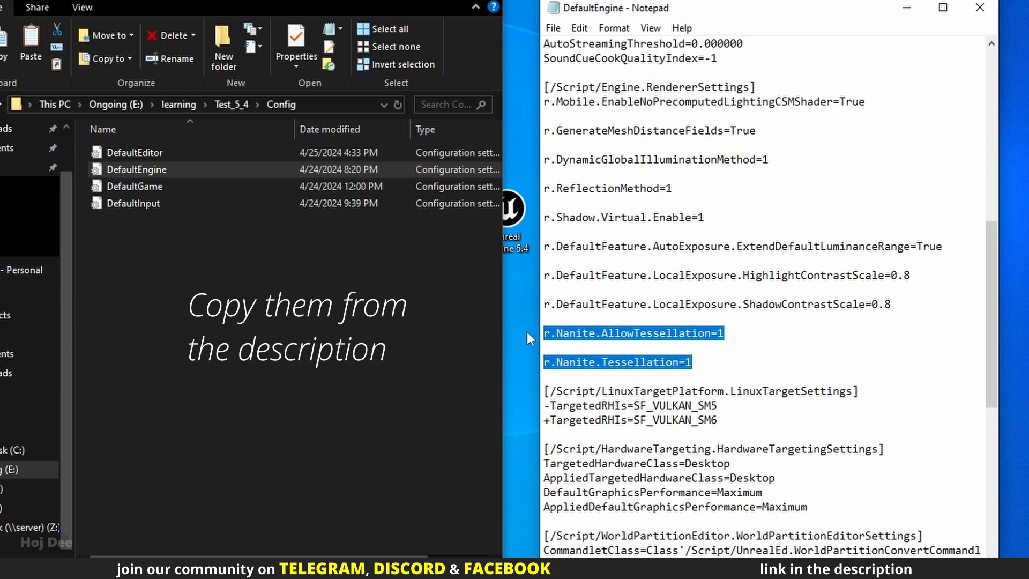
{"action": "left_click", "coordinate": [552, 27]}
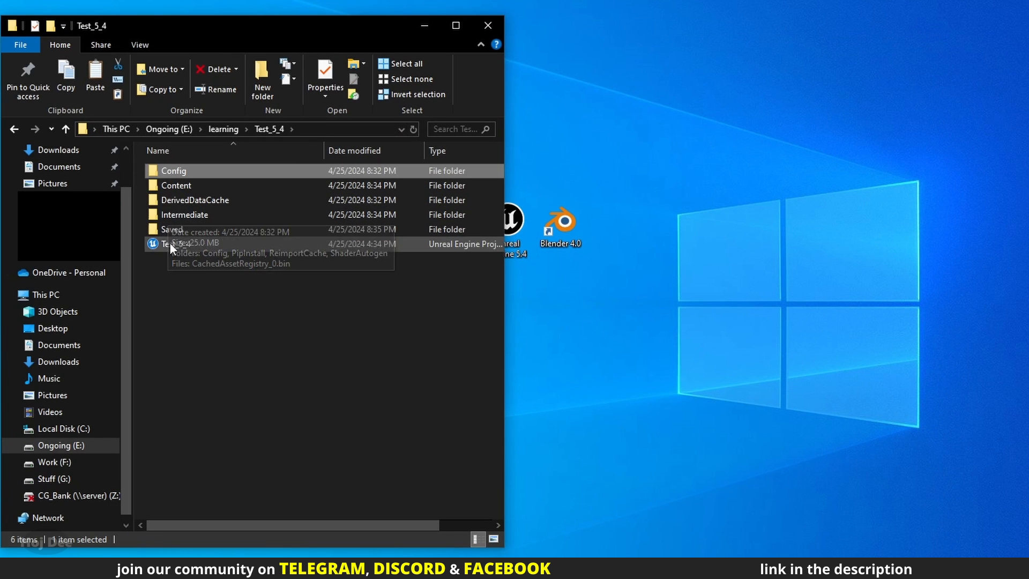
Step: Launch Test_5_4.uproject from the project folder
{"action": "double_click", "coordinate": [176, 243]}
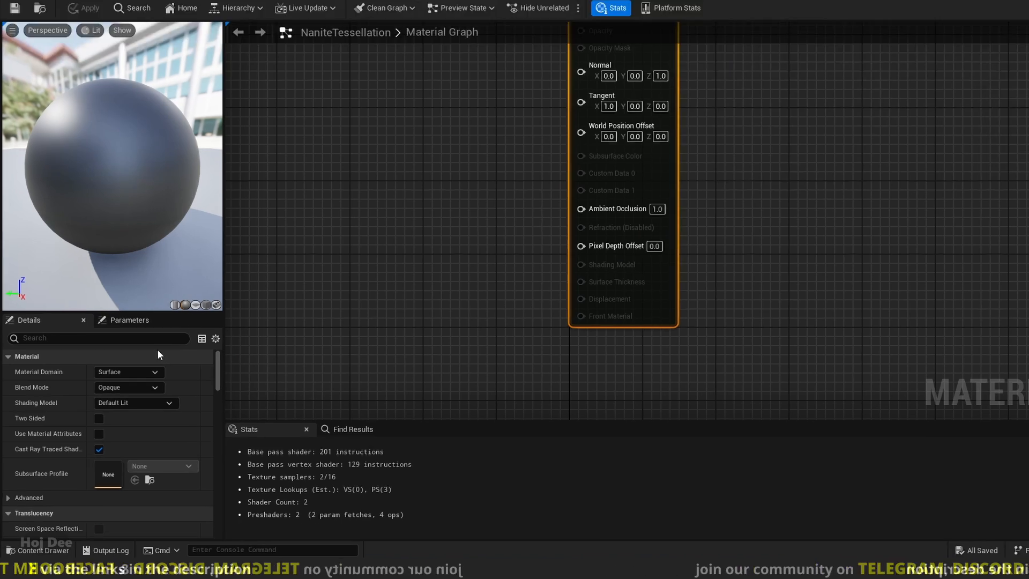
Step: Filter Details by 'nanite', then enable Tessellation and Used with Nanite
{"action": "type", "text": "nanite"}
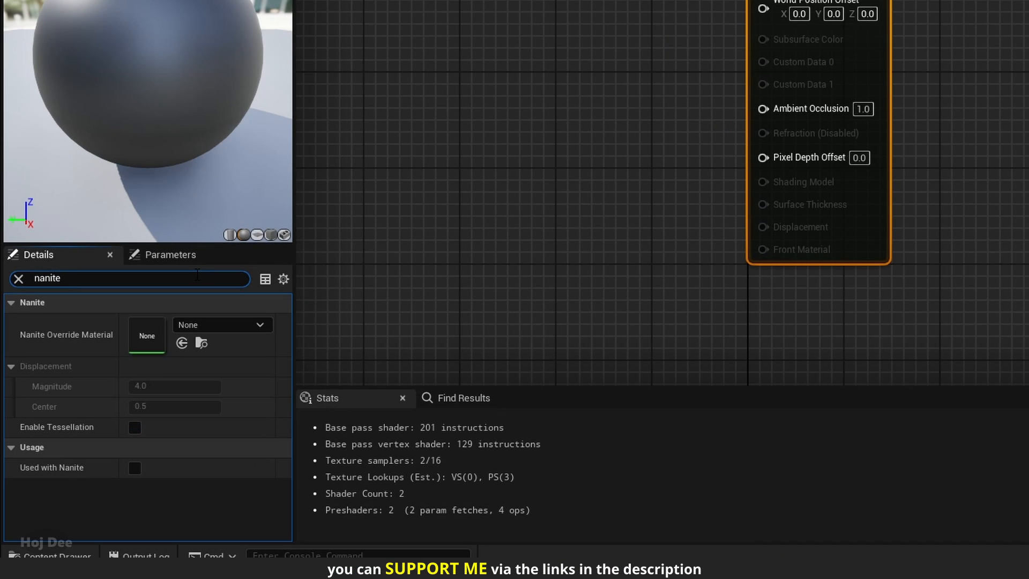
{"action": "mouse_move", "coordinate": [134, 427]}
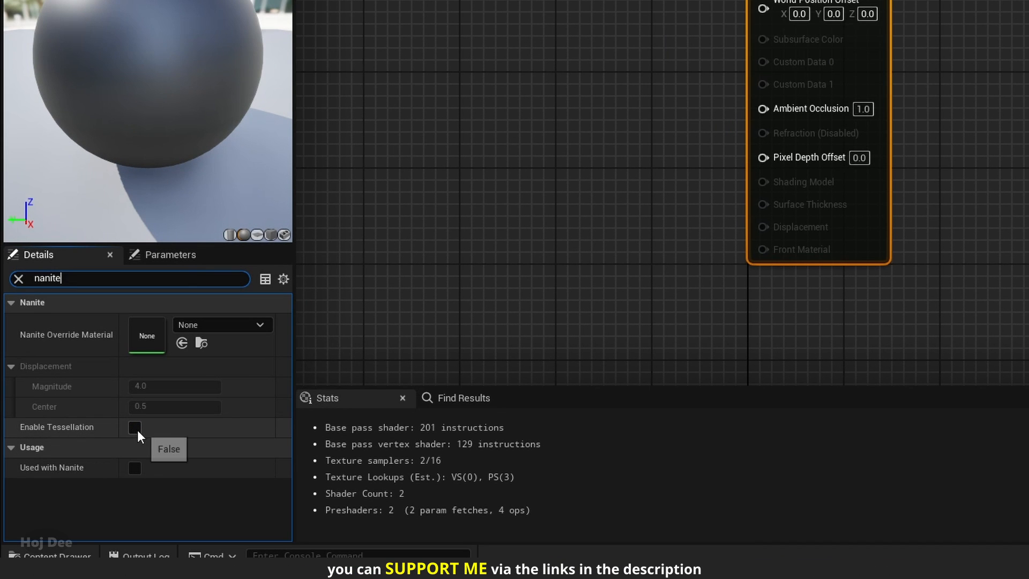
{"action": "left_click", "coordinate": [135, 427]}
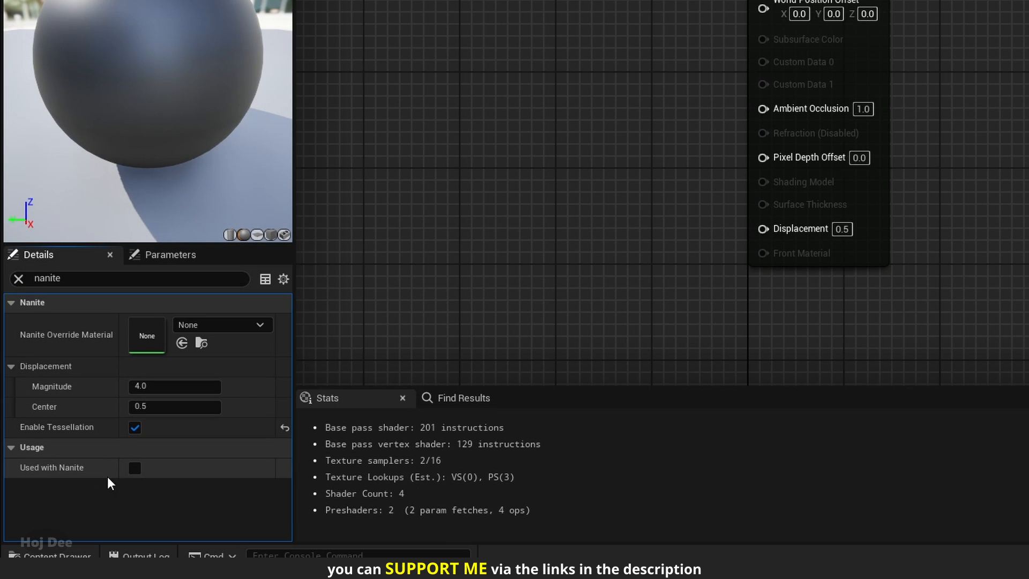
{"action": "left_click", "coordinate": [135, 468]}
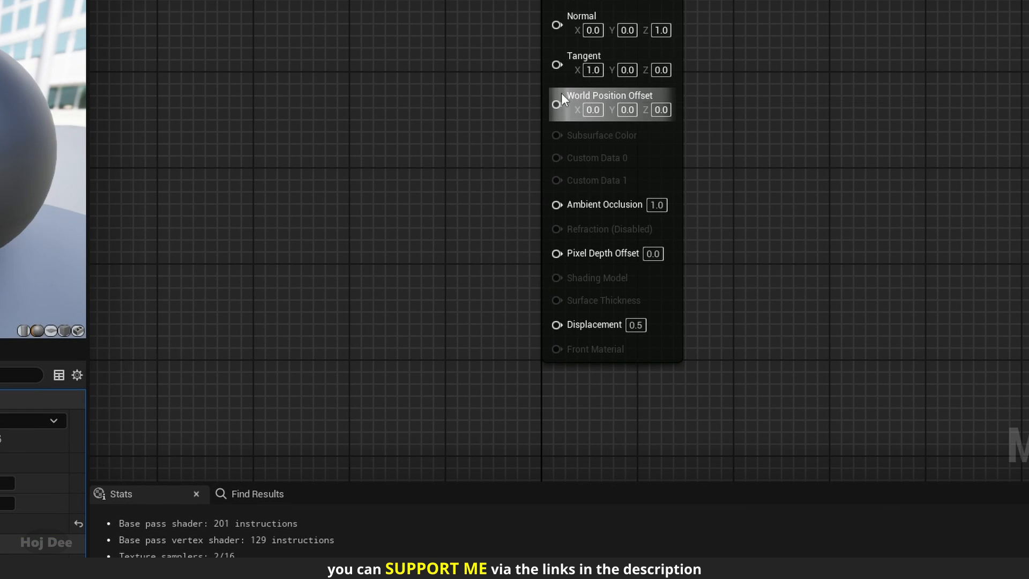
{"action": "mouse_move", "coordinate": [366, 226]}
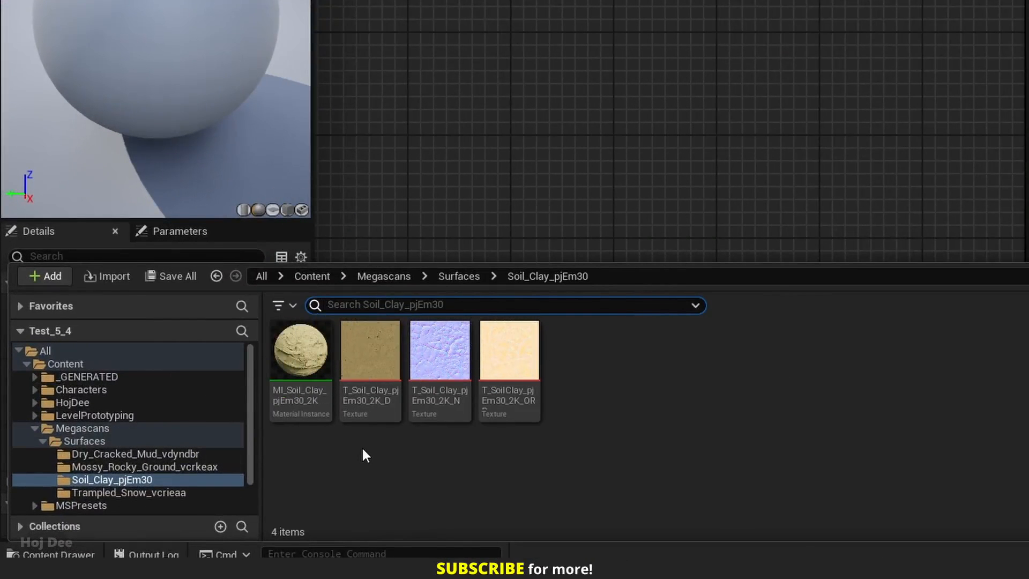
Step: Select the Soil_Clay_pjEm30 D, N and ORDp textures to bring into the graph
{"action": "left_click", "coordinate": [369, 351]}
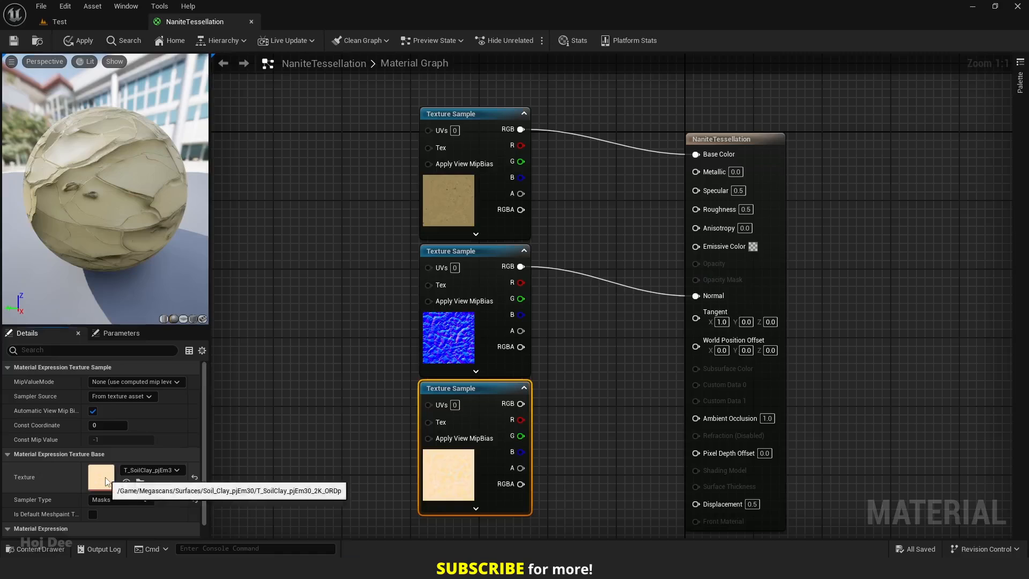
Step: Open the ORDp texture and inspect its green and other individual channels
{"action": "double_click", "coordinate": [102, 477]}
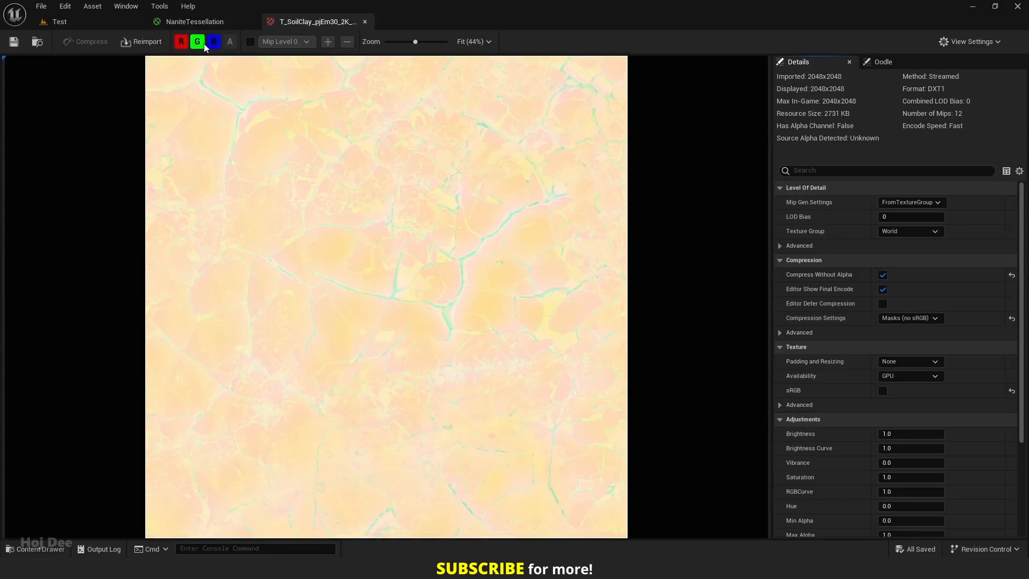
{"action": "left_click", "coordinate": [181, 41]}
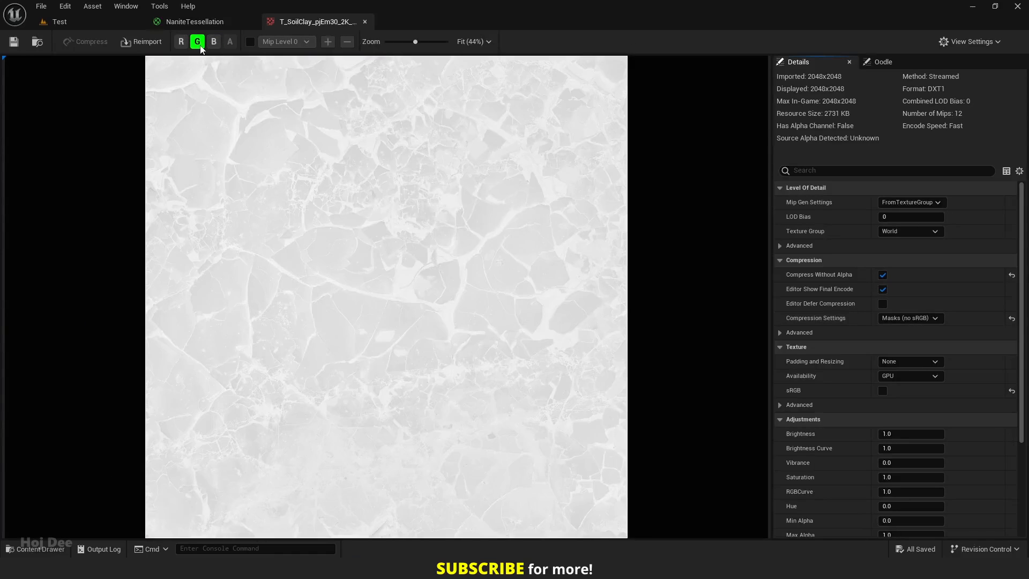
{"action": "left_click", "coordinate": [213, 41]}
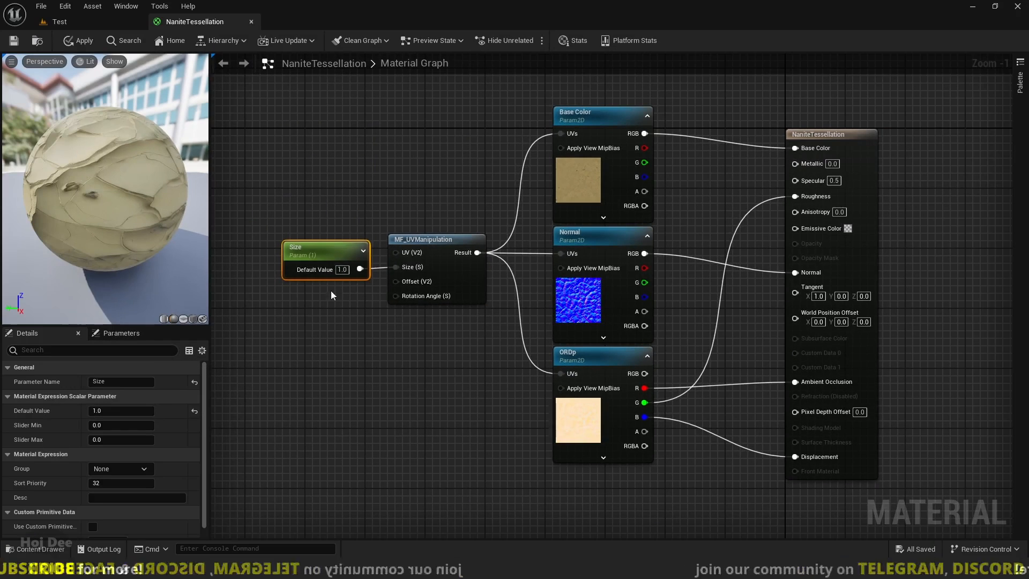
{"action": "mouse_move", "coordinate": [13, 40]}
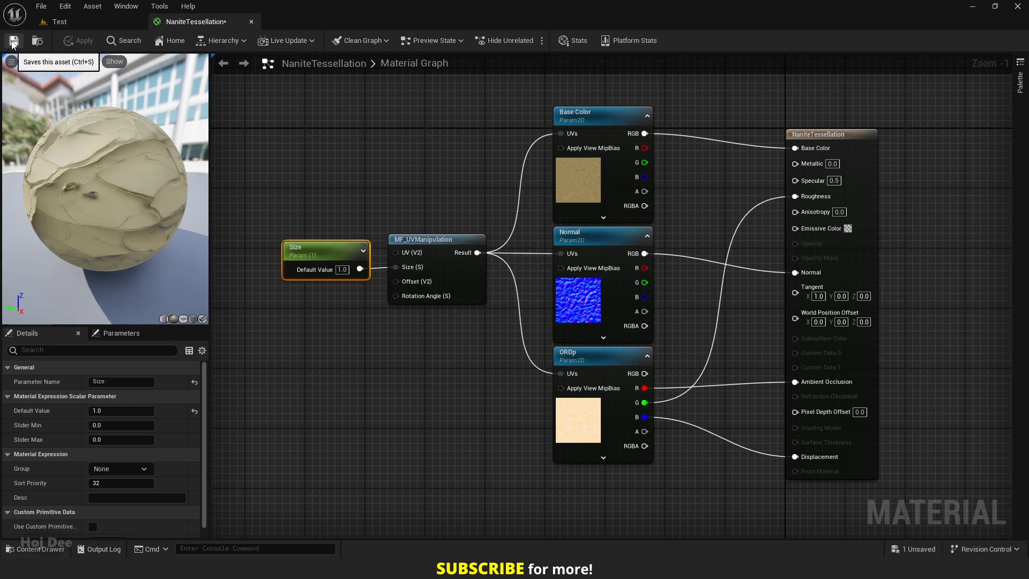
Step: Save the NaniteTessellation material with its texture parameters, Size UV control and displacement
{"action": "left_click", "coordinate": [58, 21]}
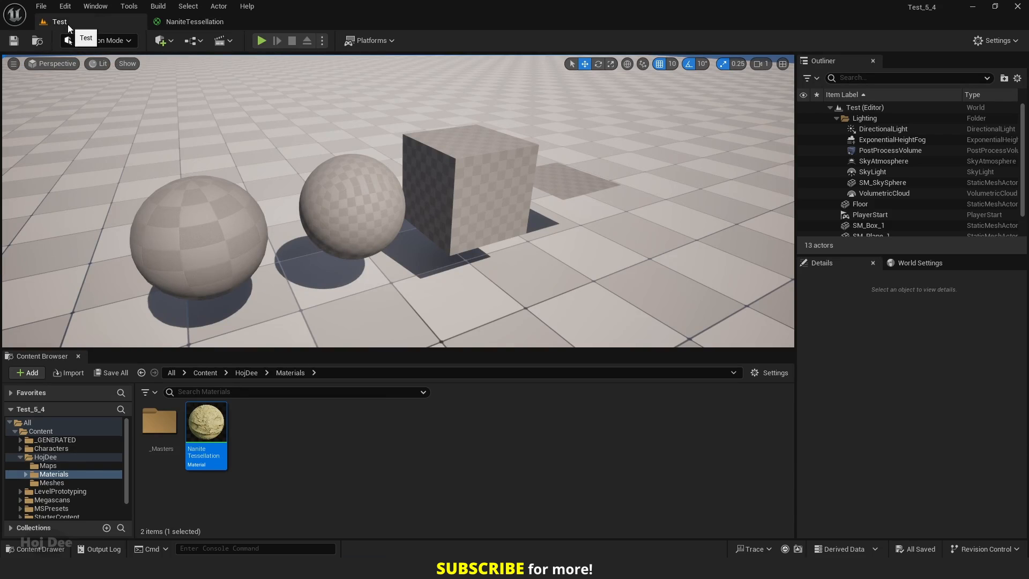
Step: Use the NaniteTessellation material's asset actions, then the plane mesh's actions, for the soil plane
{"action": "right_click", "coordinate": [205, 421]}
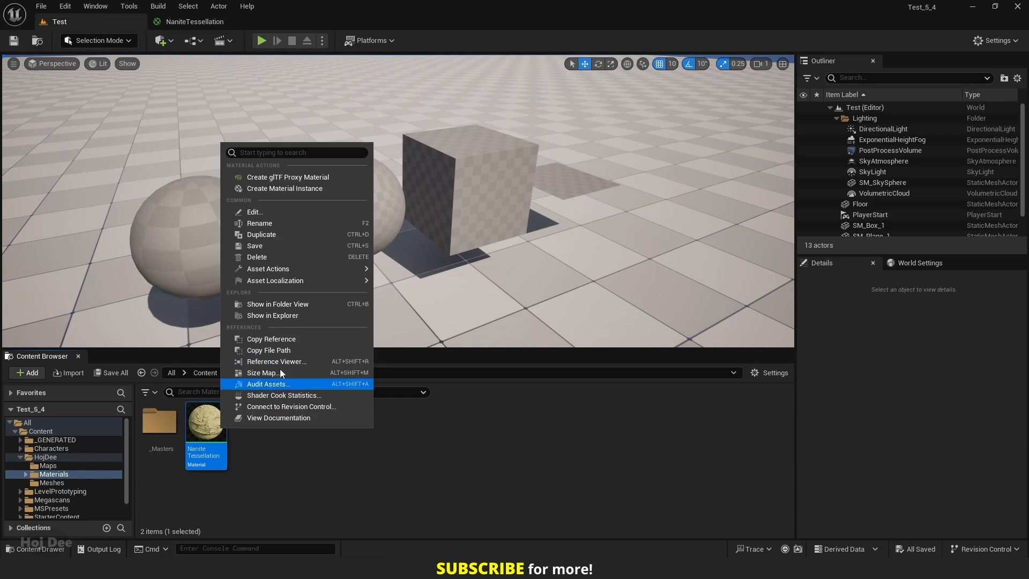
{"action": "left_click", "coordinate": [284, 188]}
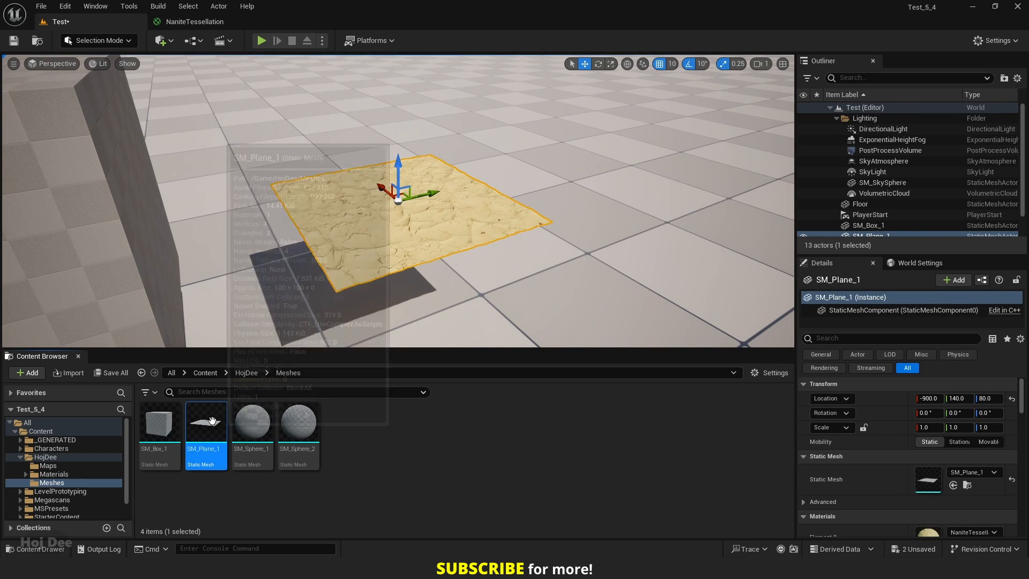
{"action": "right_click", "coordinate": [205, 420]}
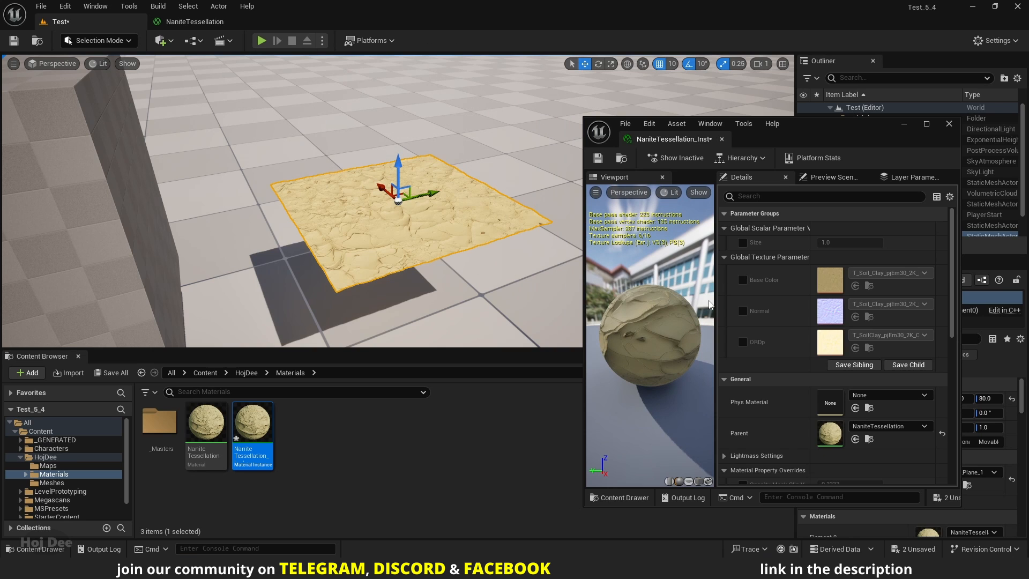
Step: Set the instance's Displacement Scaling Magnitude override to 10.0
{"action": "scroll", "scroll_direction": "down", "scroll_amount": 3}
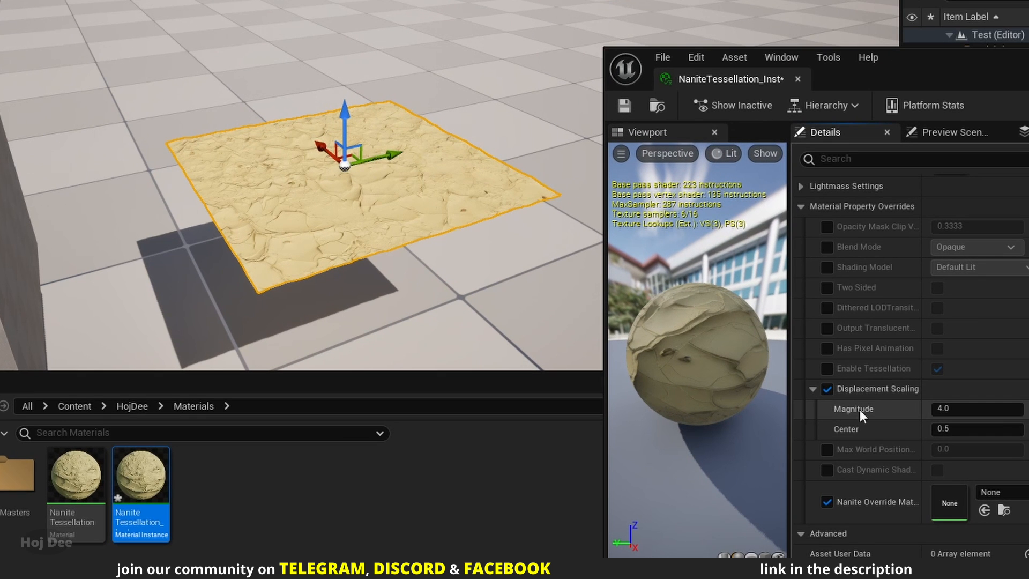
{"action": "type", "text": "10.0"}
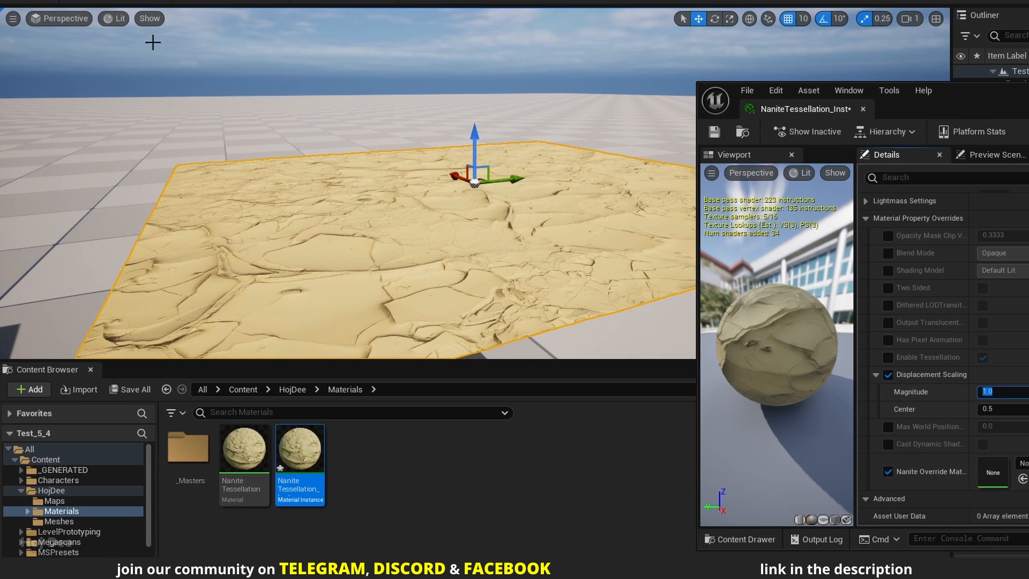
Step: Show Nanite Triangles in the viewport and enable the instance's Enable Tessellation override
{"action": "left_click", "coordinate": [113, 18]}
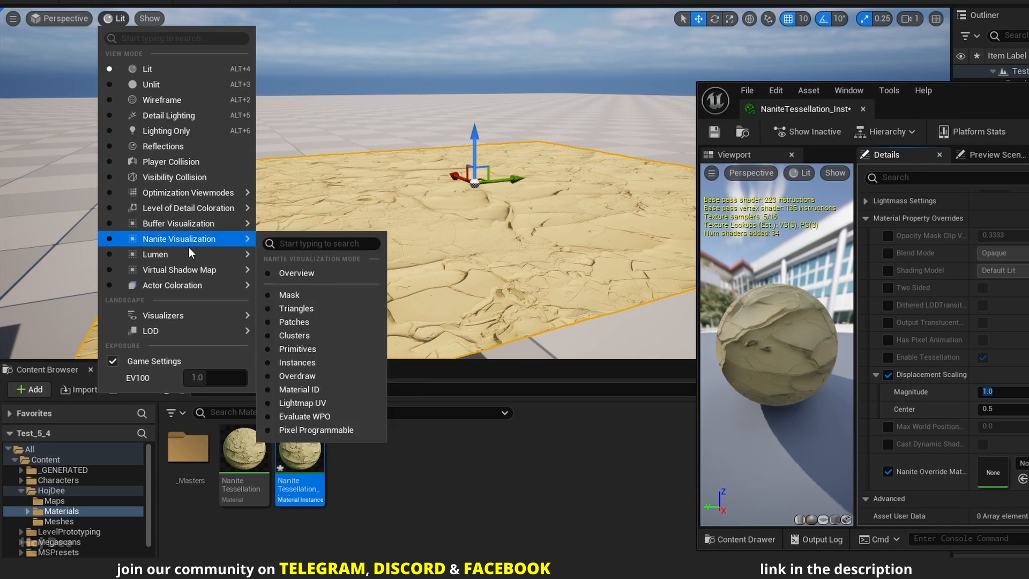
{"action": "mouse_move", "coordinate": [296, 308]}
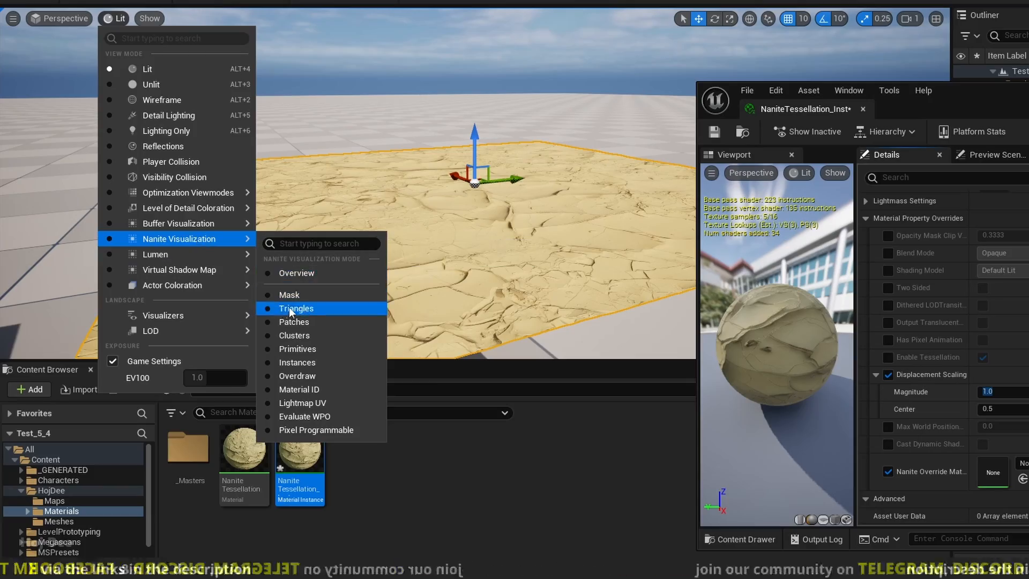
{"action": "left_click", "coordinate": [296, 309]}
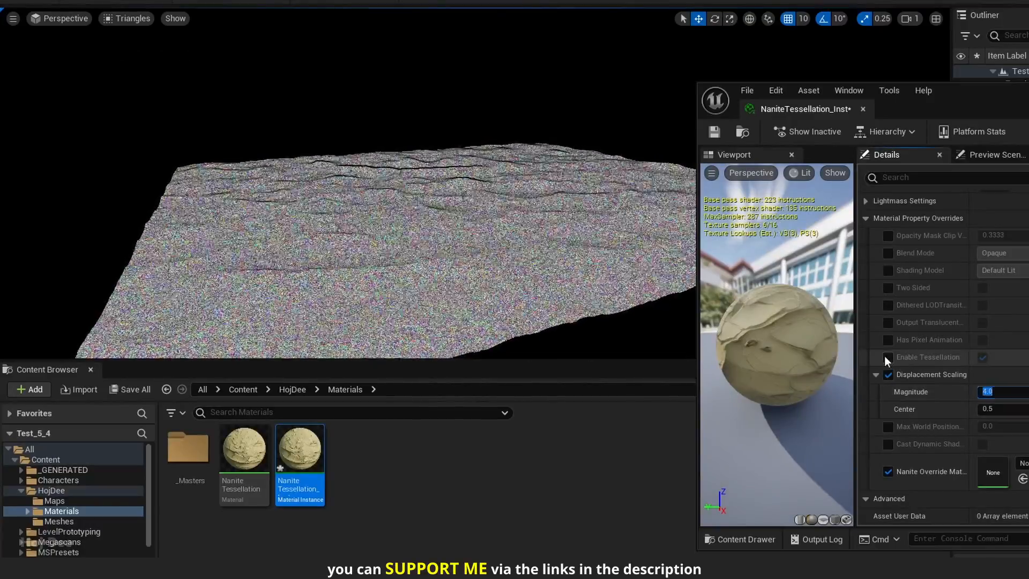
{"action": "left_click", "coordinate": [983, 357]}
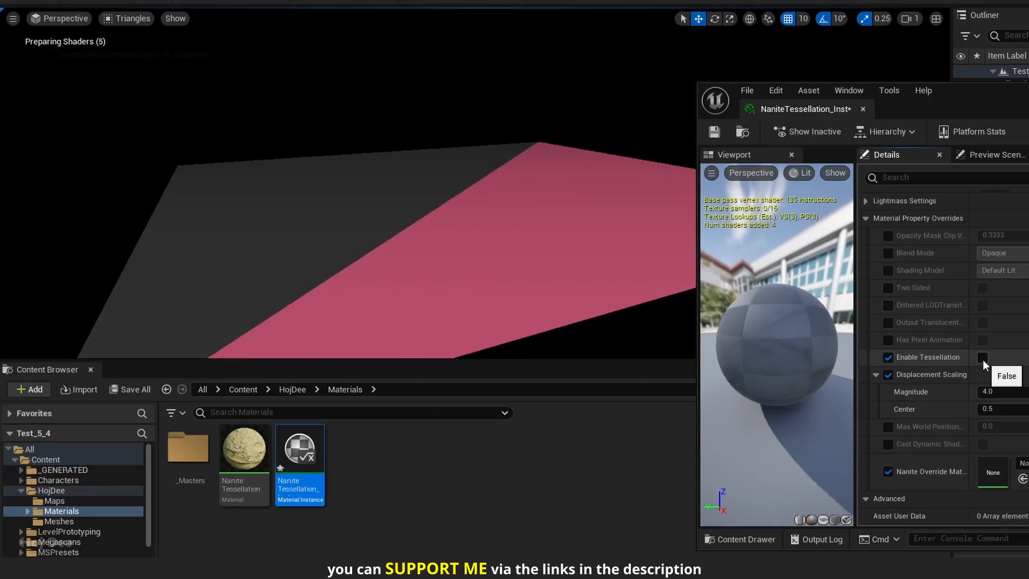
{"action": "left_click", "coordinate": [982, 374]}
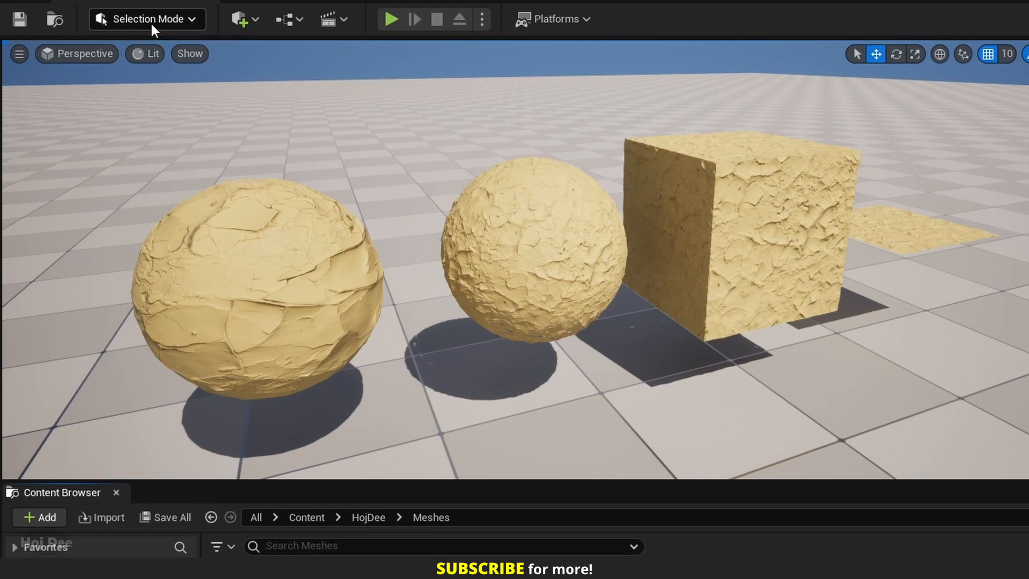
Step: In Modeling mode, add and accept UV seams on the cube, rough sphere and cracked sphere
{"action": "left_click", "coordinate": [147, 19]}
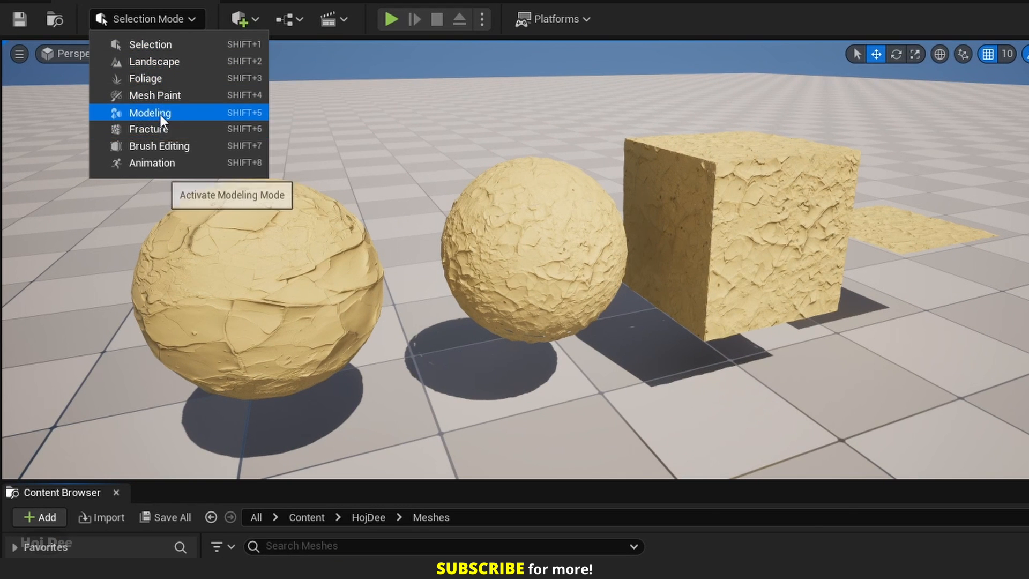
{"action": "left_click", "coordinate": [149, 112]}
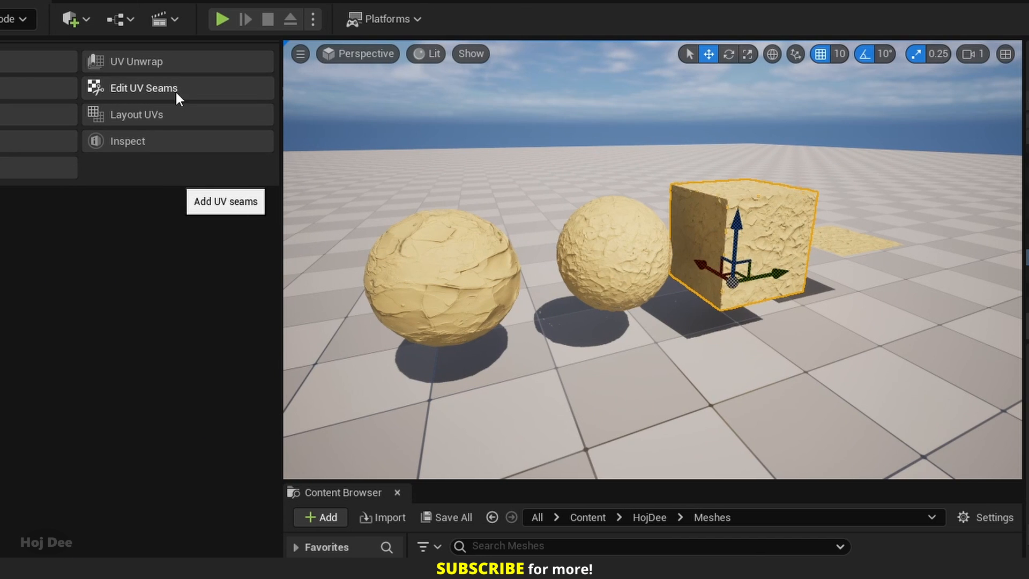
{"action": "left_click", "coordinate": [143, 87]}
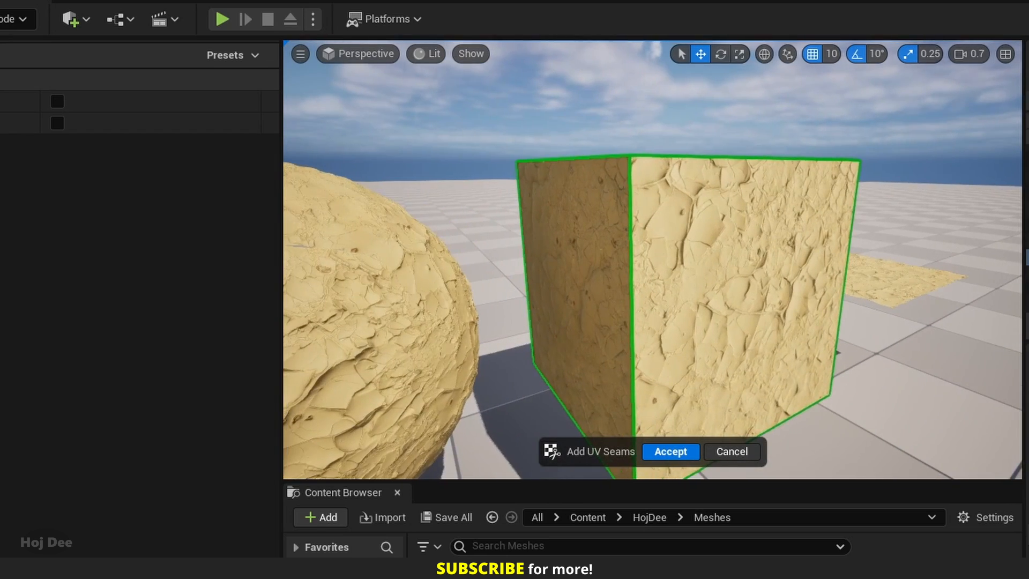
{"action": "left_click", "coordinate": [670, 451]}
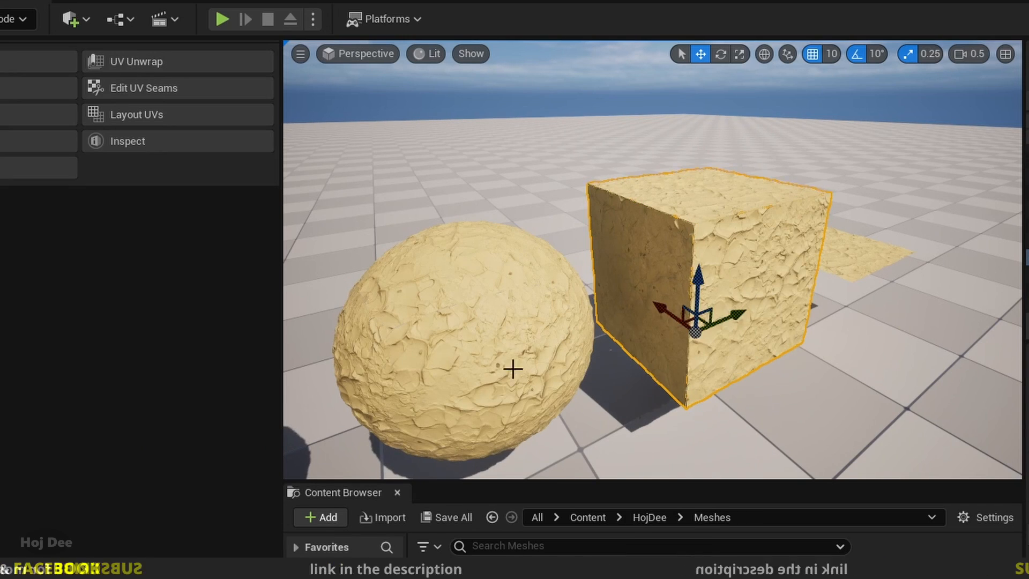
{"action": "left_click", "coordinate": [143, 88]}
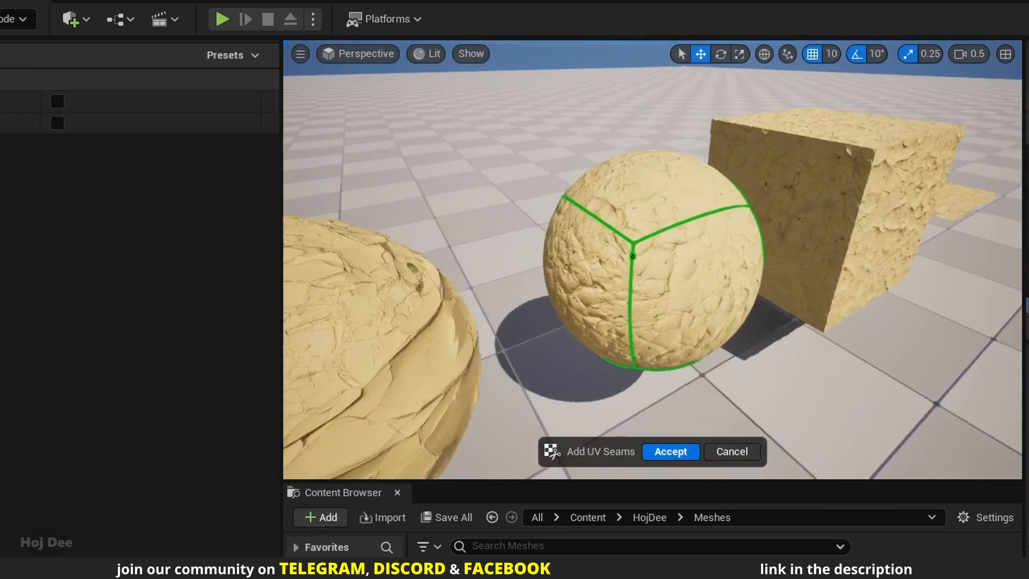
{"action": "left_click", "coordinate": [670, 450]}
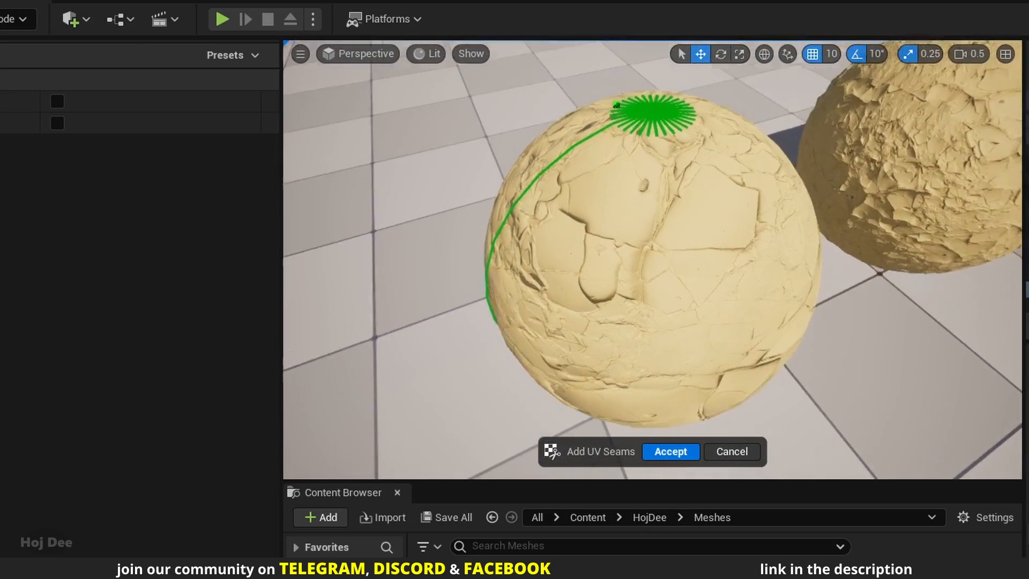
{"action": "left_click", "coordinate": [670, 451]}
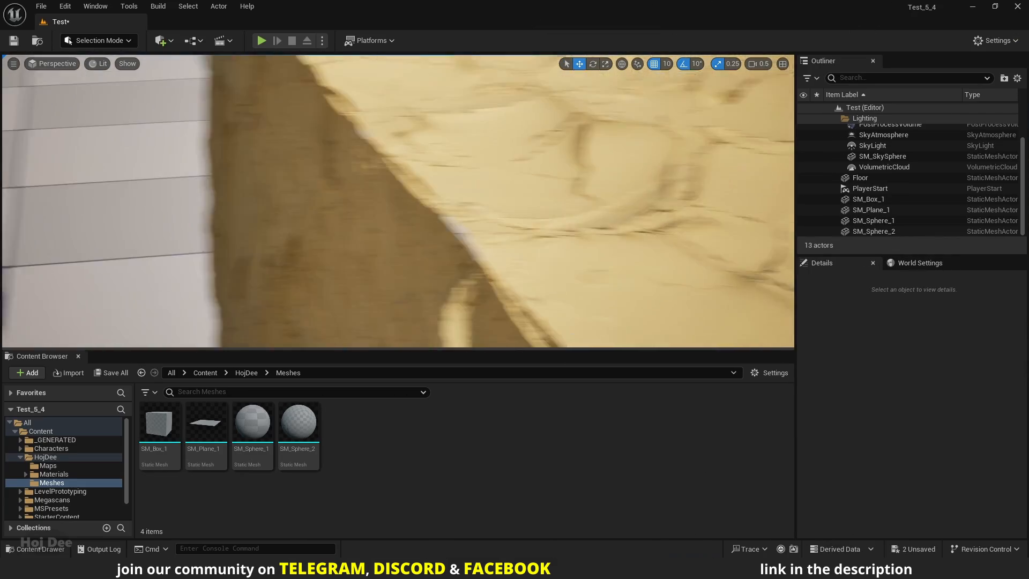
Step: Assign a duplicate of the soil material instance as Landscape Material, then search Details for 'nanite'
{"action": "left_click", "coordinate": [55, 474]}
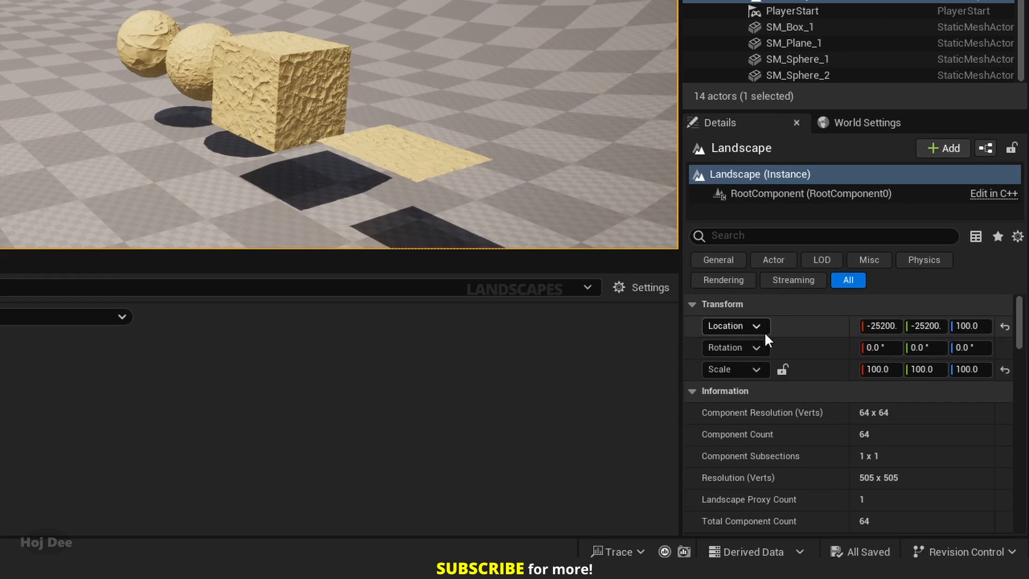
{"action": "scroll", "scroll_direction": "down", "scroll_amount": 3}
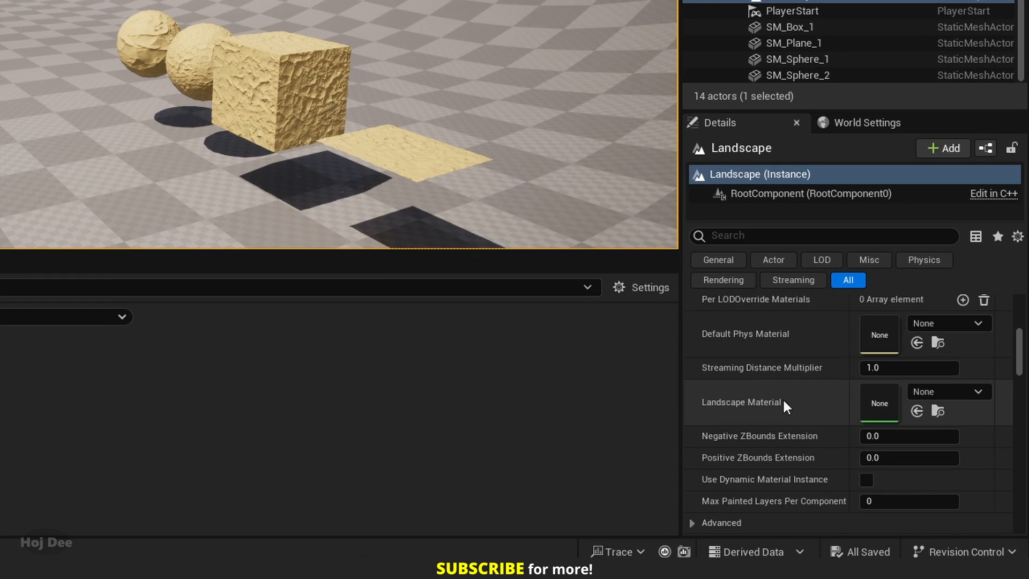
{"action": "mouse_move", "coordinate": [758, 412]}
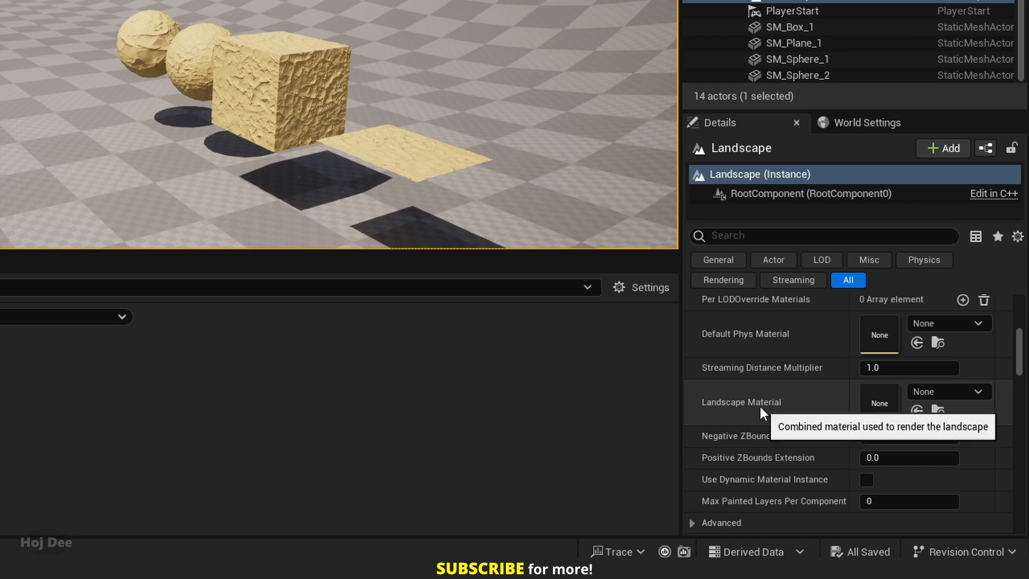
{"action": "key", "text": "ctrl+d"}
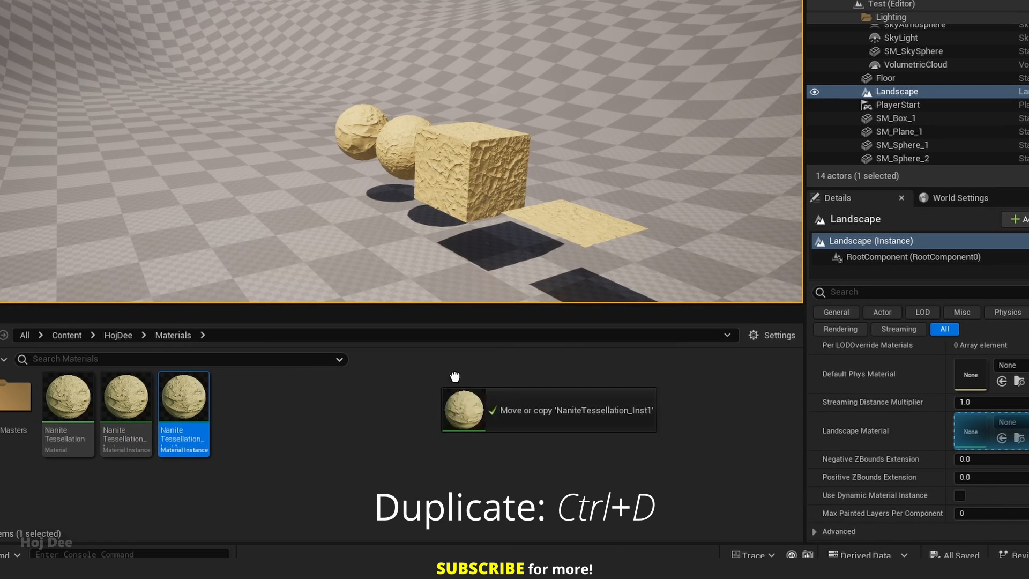
{"action": "left_click_drag", "start_coordinate": [463, 410], "coordinate": [970, 431]}
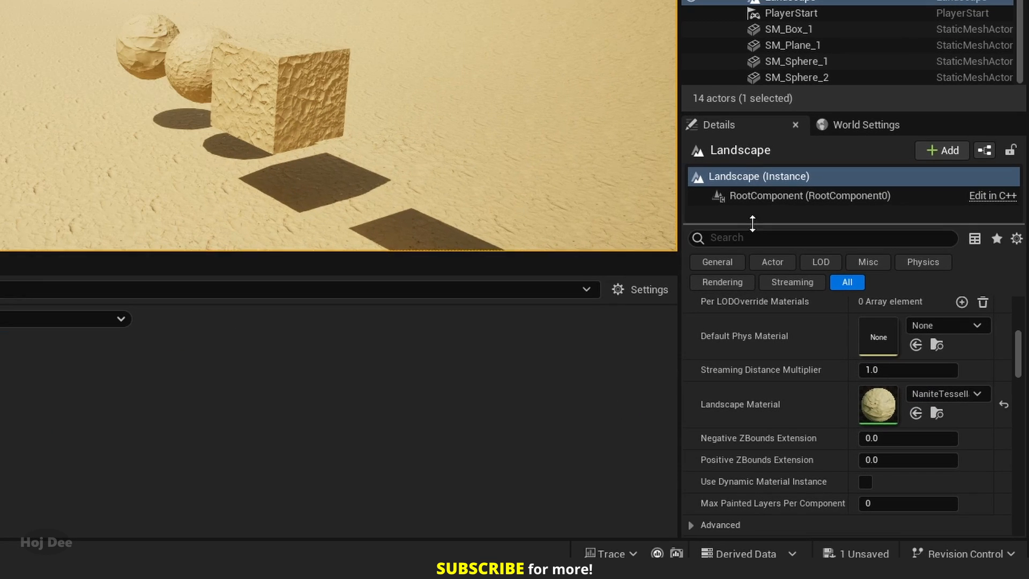
{"action": "type", "text": "nanite"}
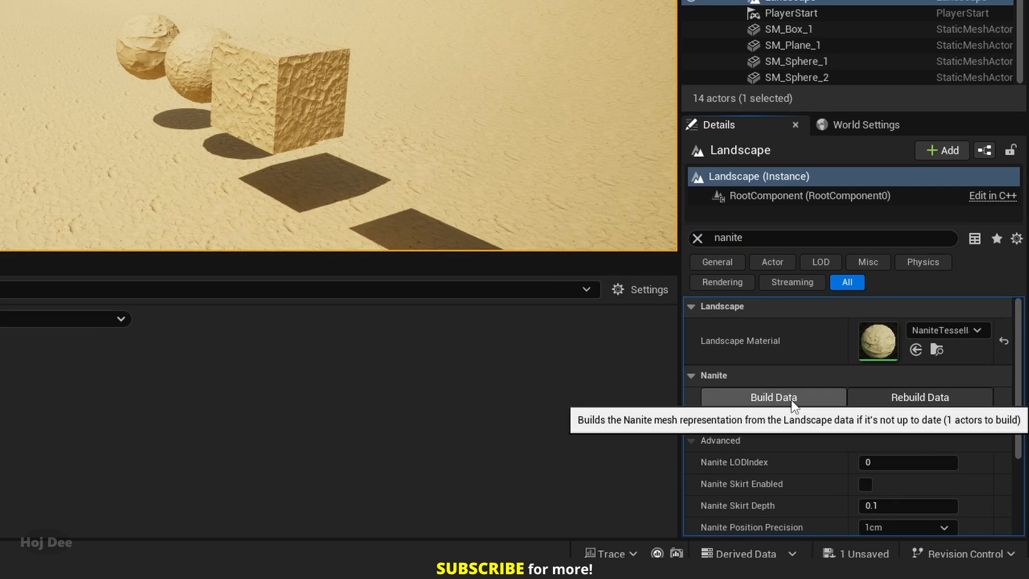
Step: Build the landscape's Nanite data and open NaniteTessellation_Inst1
{"action": "left_click", "coordinate": [772, 397]}
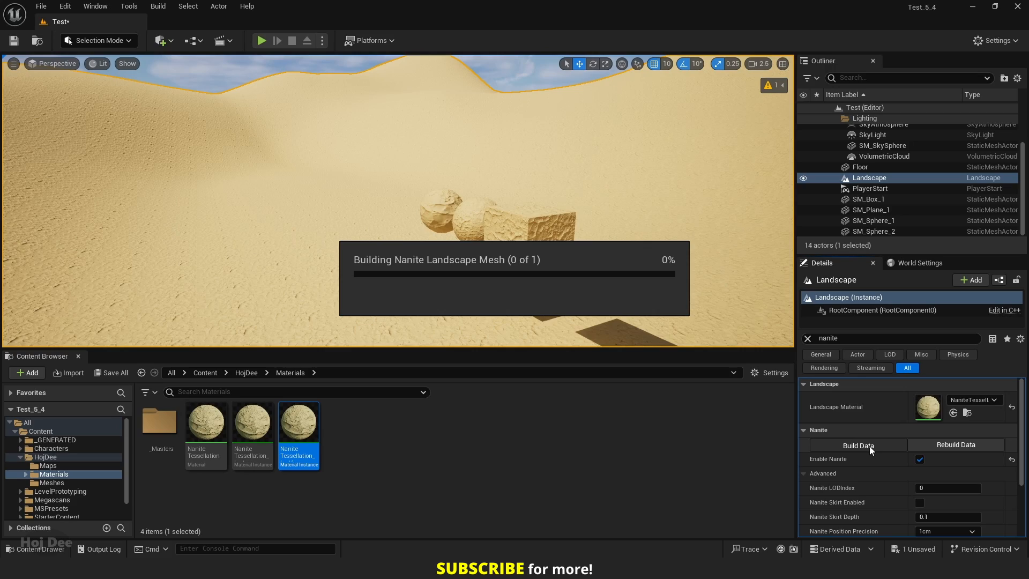
{"action": "left_click", "coordinate": [856, 444]}
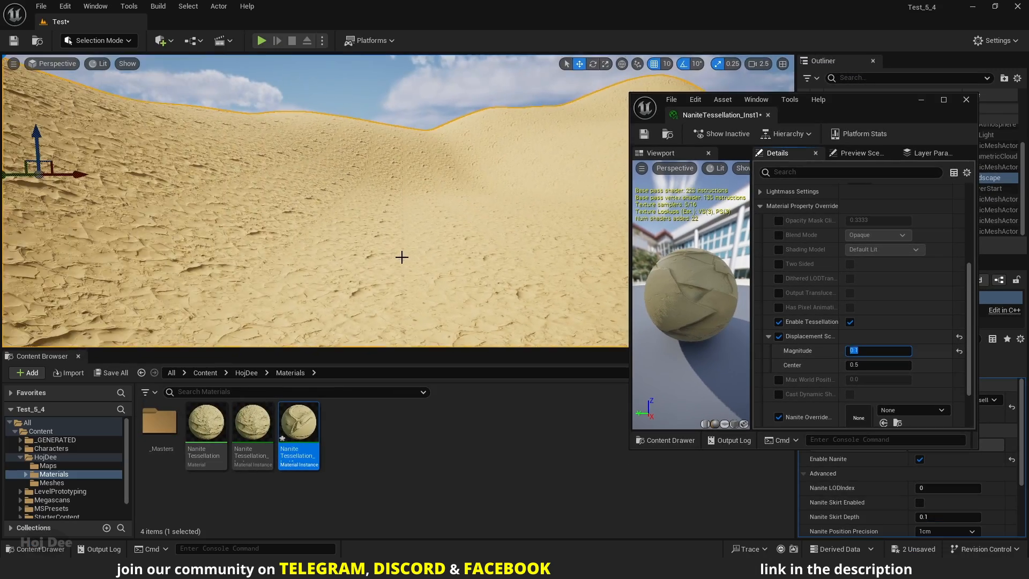
Step: Set landscape displacement Magnitude to 0.1, check Nanite Triangles, then return to Lit view
{"action": "type", "text": "0.1"}
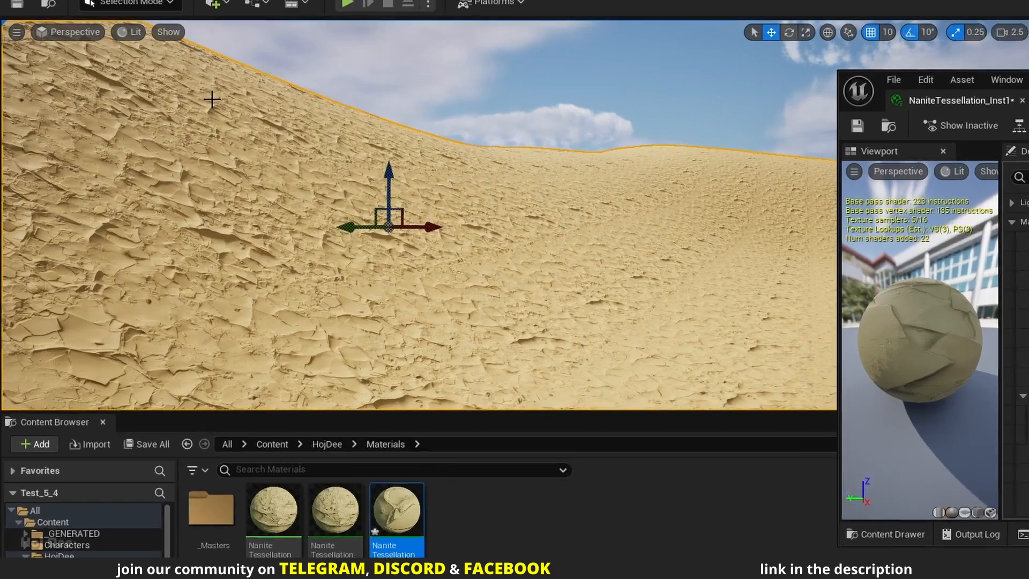
{"action": "left_click", "coordinate": [135, 32]}
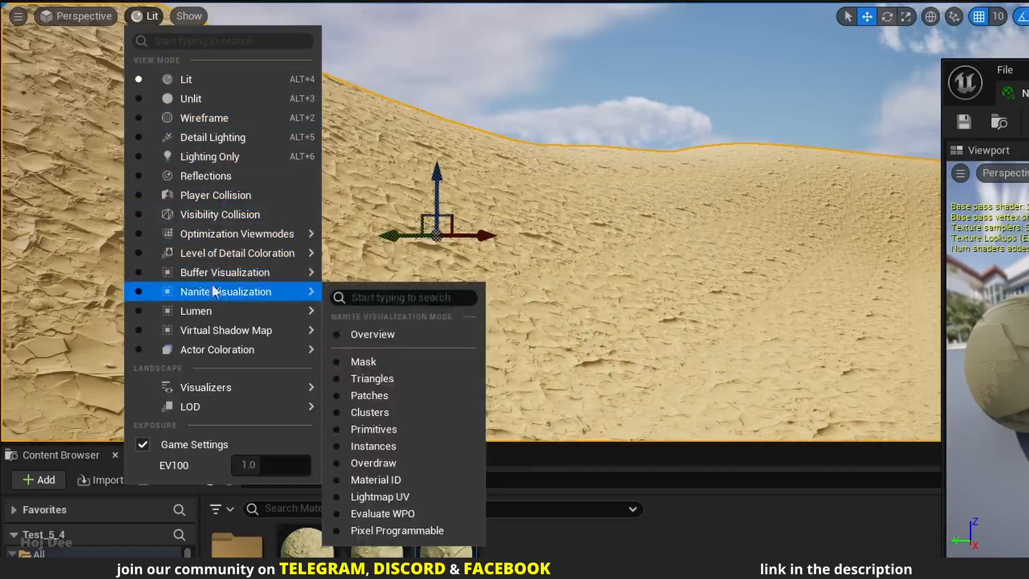
{"action": "left_click", "coordinate": [371, 378]}
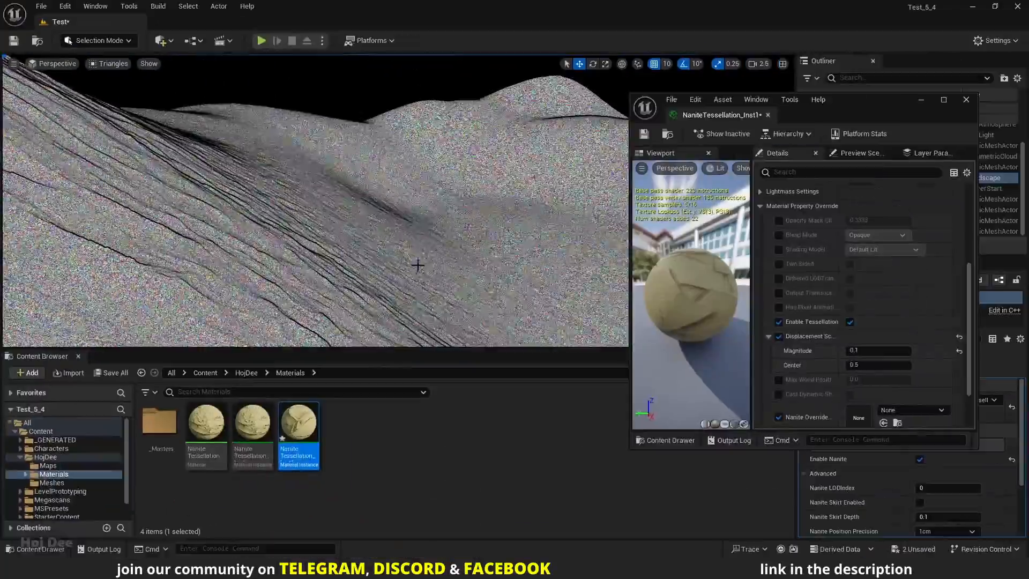
{"action": "left_click", "coordinate": [851, 322]}
{"action": "type", "text": "0.2"}
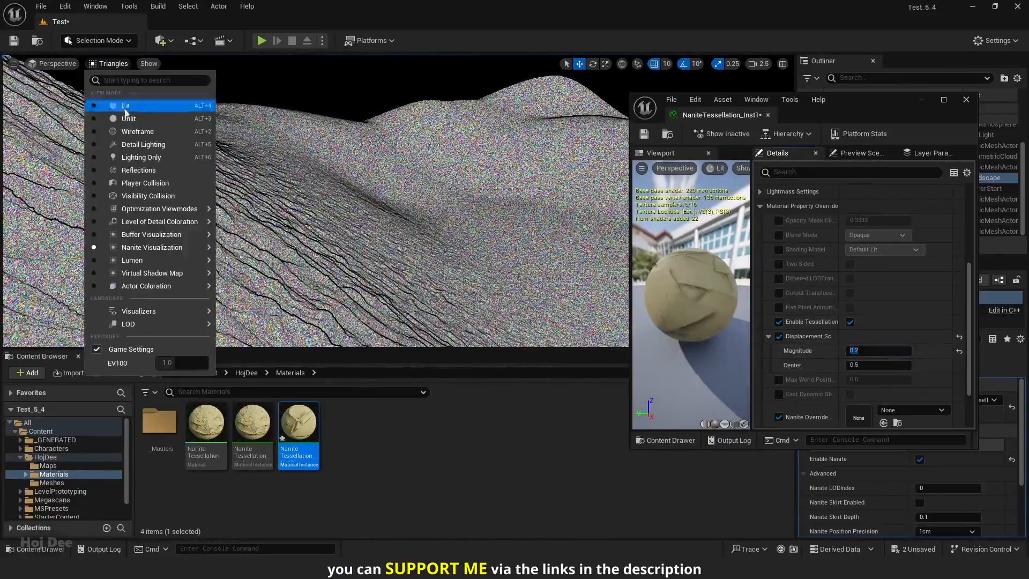
{"action": "left_click", "coordinate": [125, 105]}
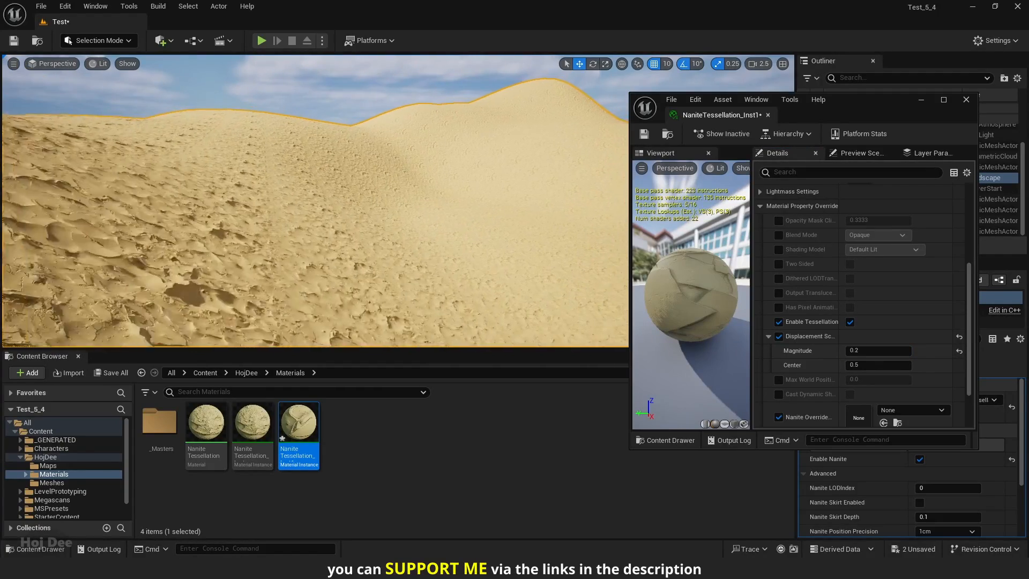